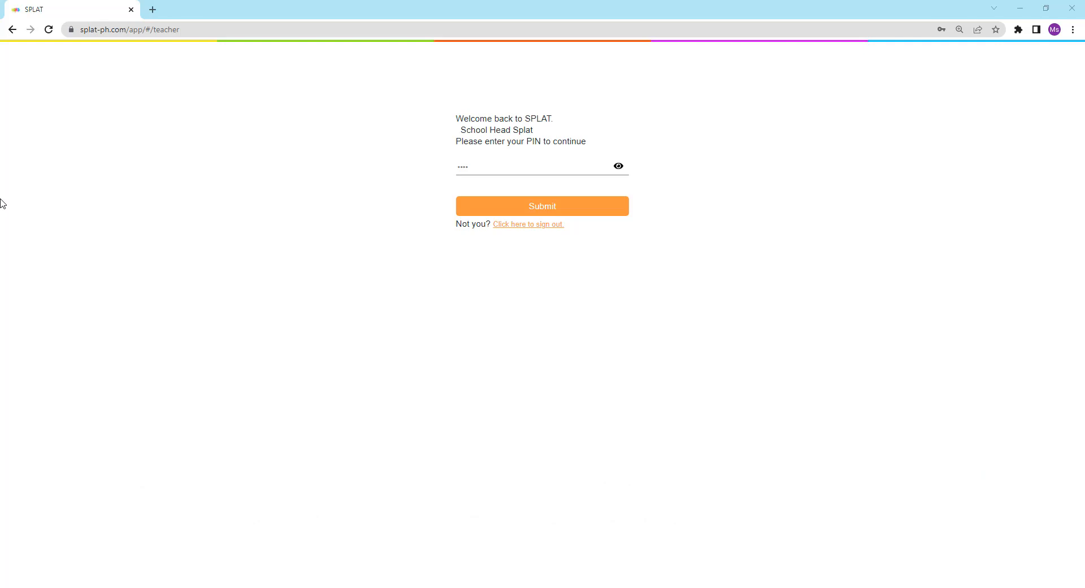
Submit the PIN to reach the Admin > School > Info page.
left_click(542, 206)
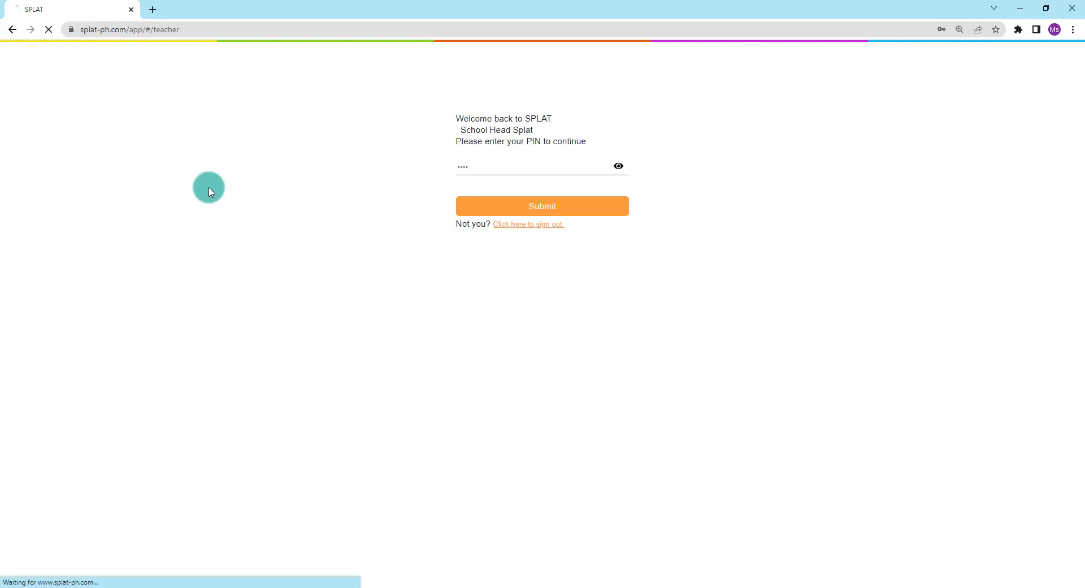
left_click(542, 206)
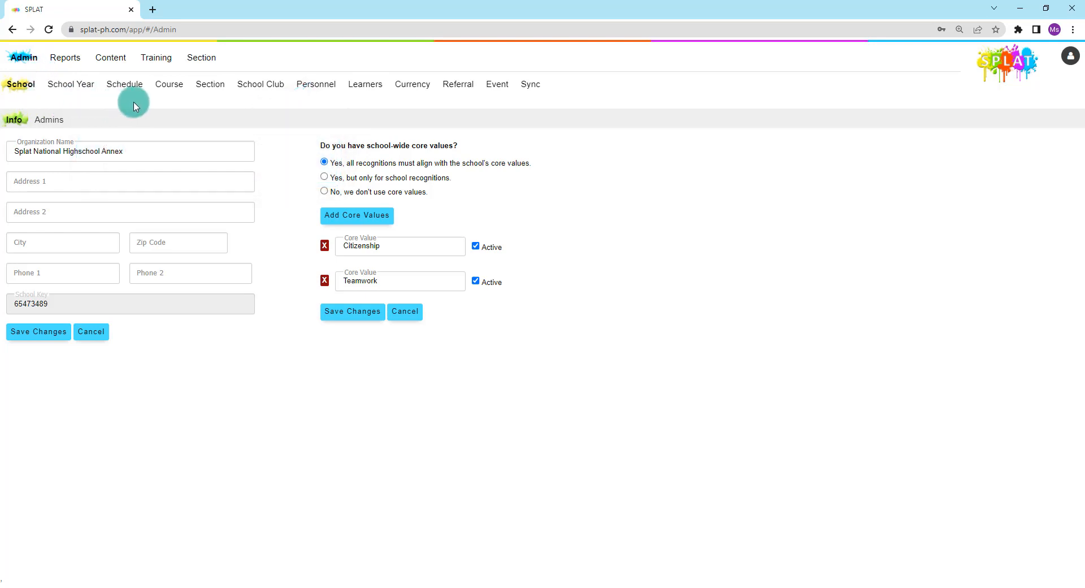
Under Personnel, choose Import From SPLAT 7 and download the Excel template.
left_click(315, 84)
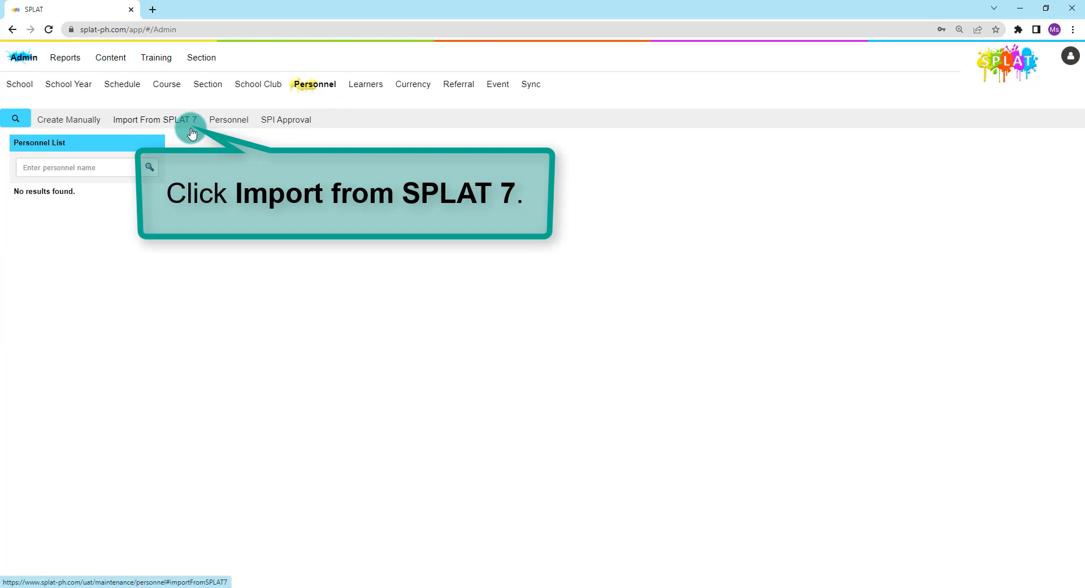
left_click(155, 119)
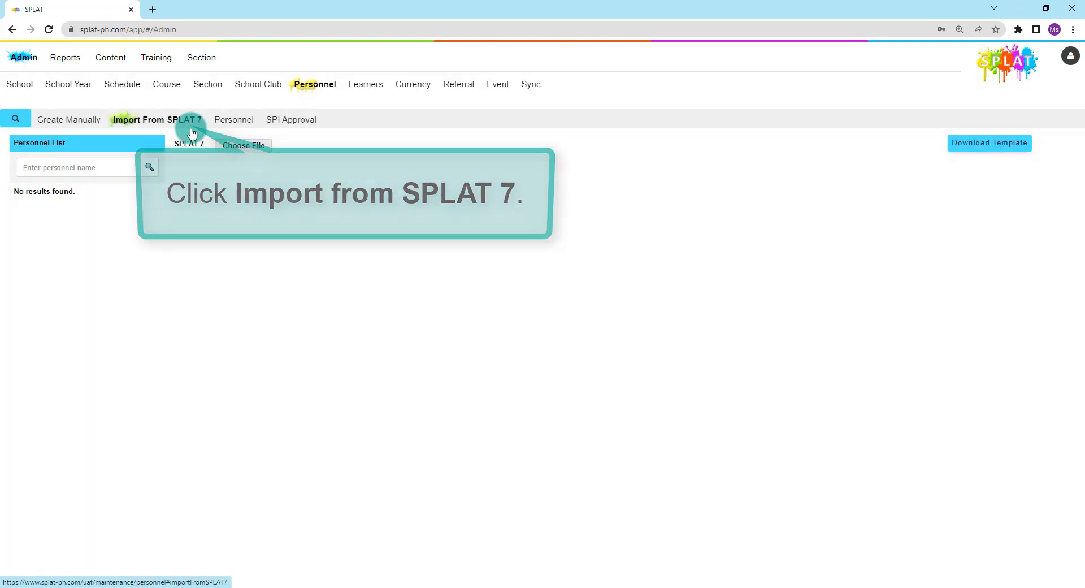
left_click(156, 119)
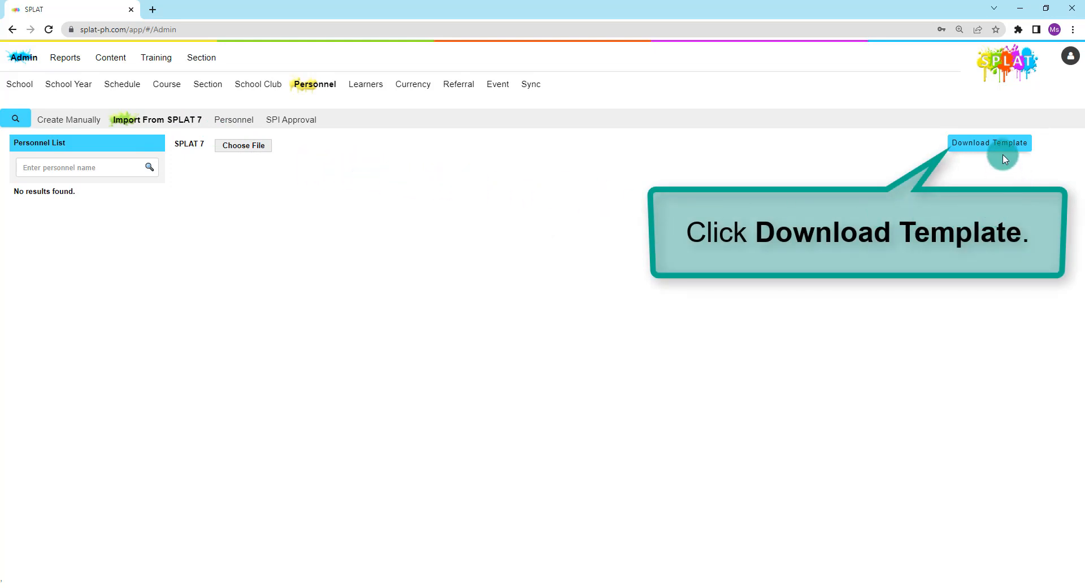
left_click(989, 143)
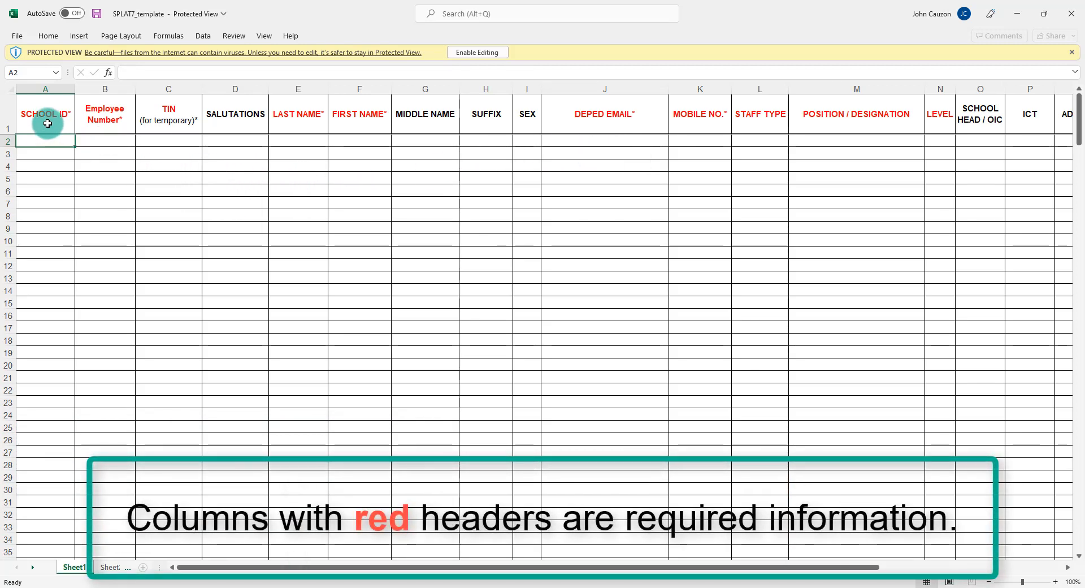
Review the required SCHOOL ID, TIN and DEPED EMAIL columns and the ICT hint.
left_click(168, 115)
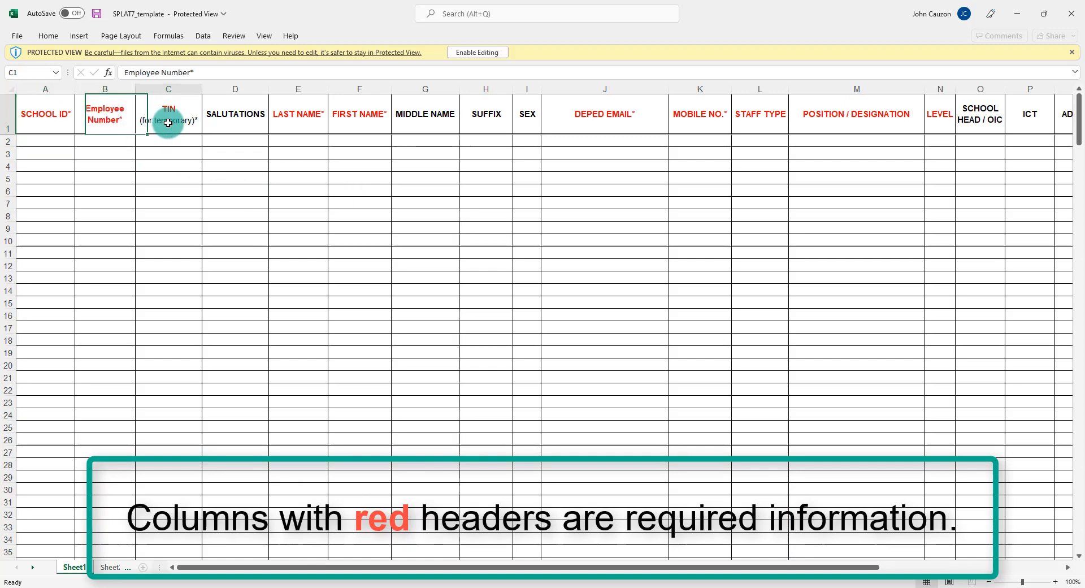
left_click(604, 113)
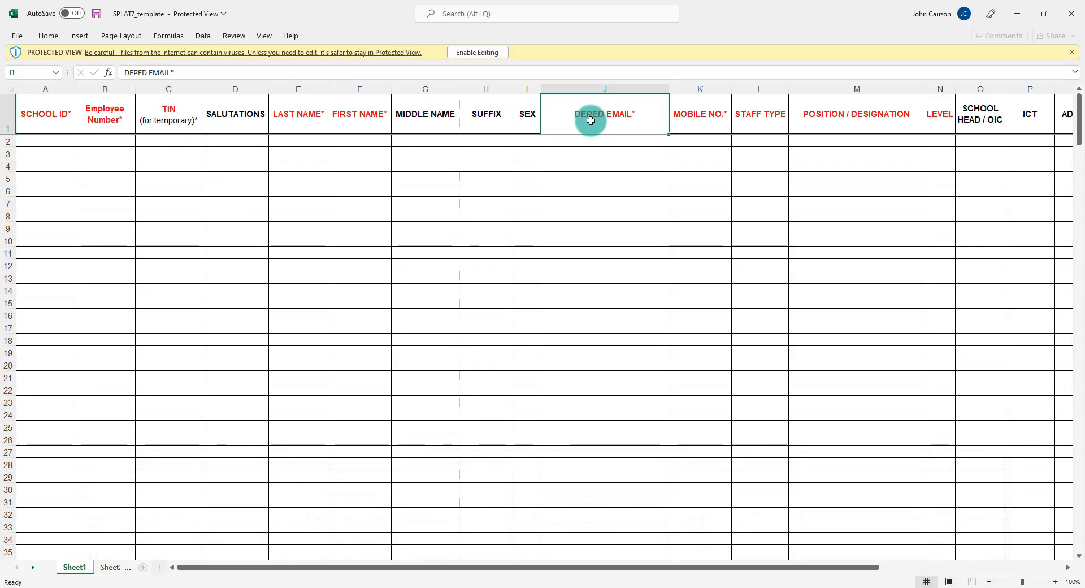
left_click(477, 52)
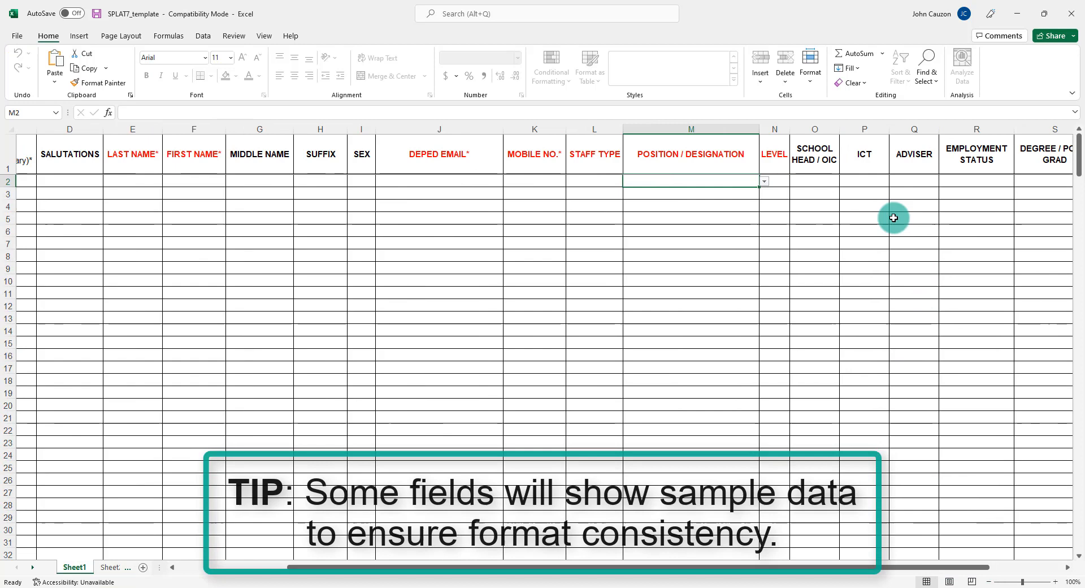
left_click(864, 181)
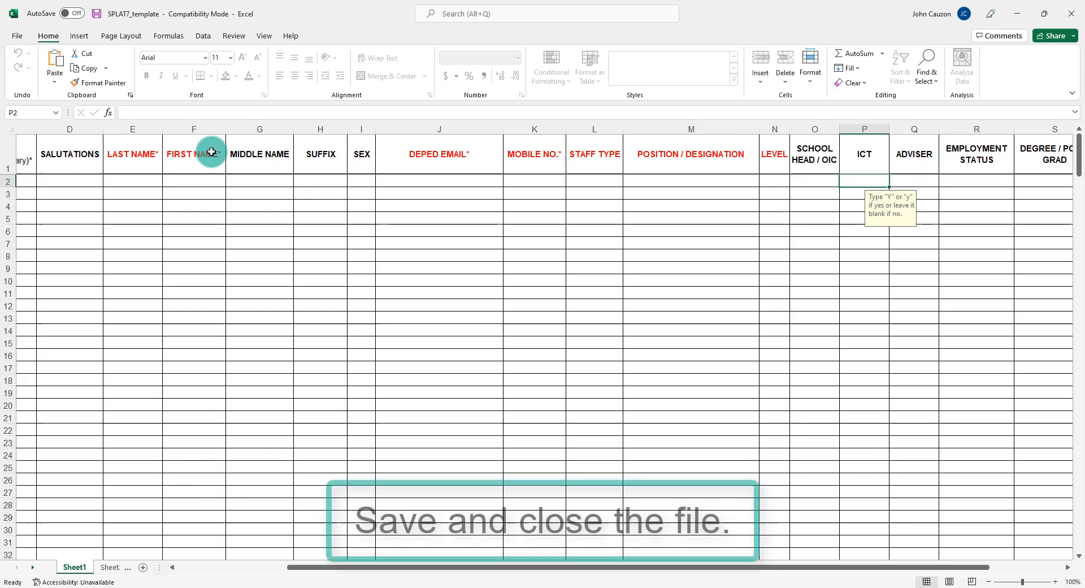
Save the SPLAT7_template workbook from the File menu.
left_click(16, 35)
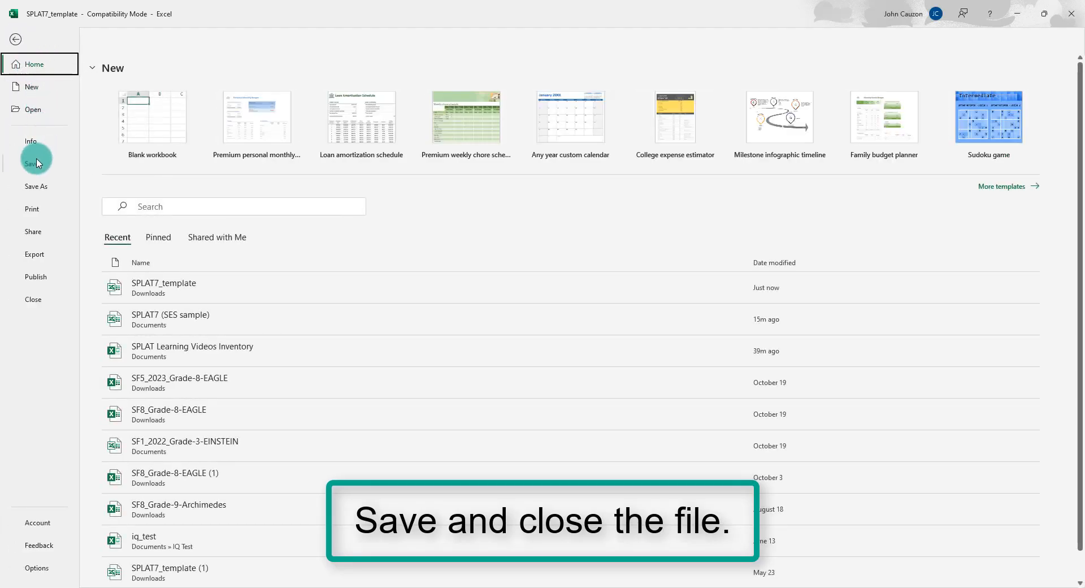
left_click(31, 162)
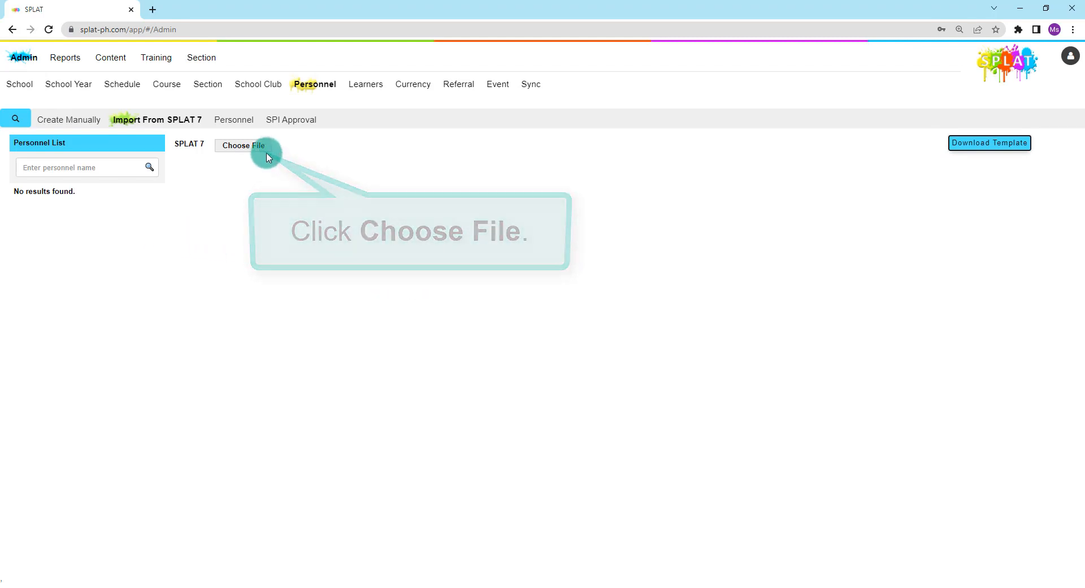
Choose the filled SPLAT7 template to preview its five personnel rows.
left_click(244, 146)
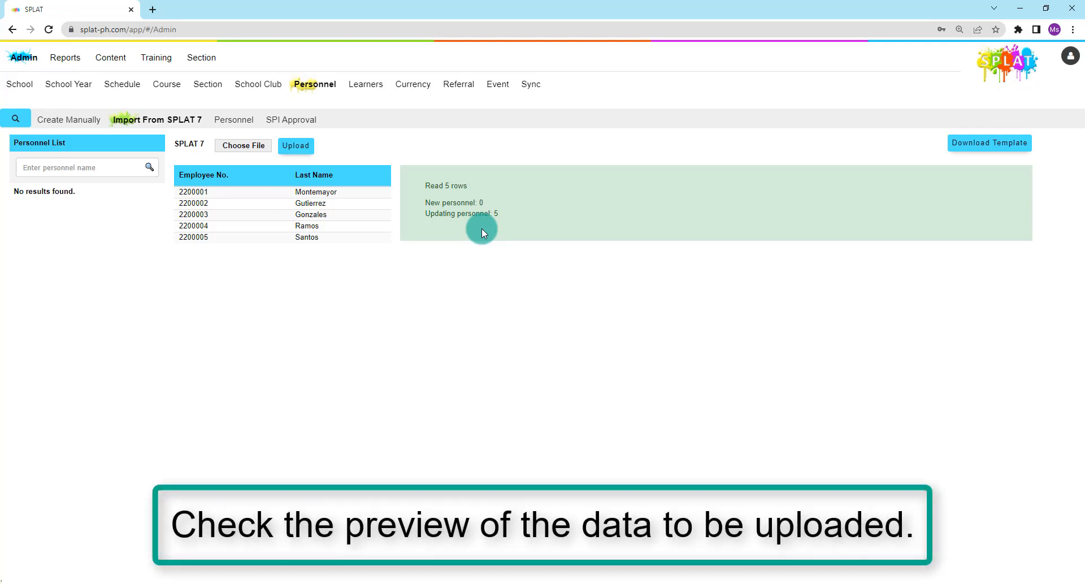
Check three employees' imported details in the preview, then start the upload.
left_click(315, 192)
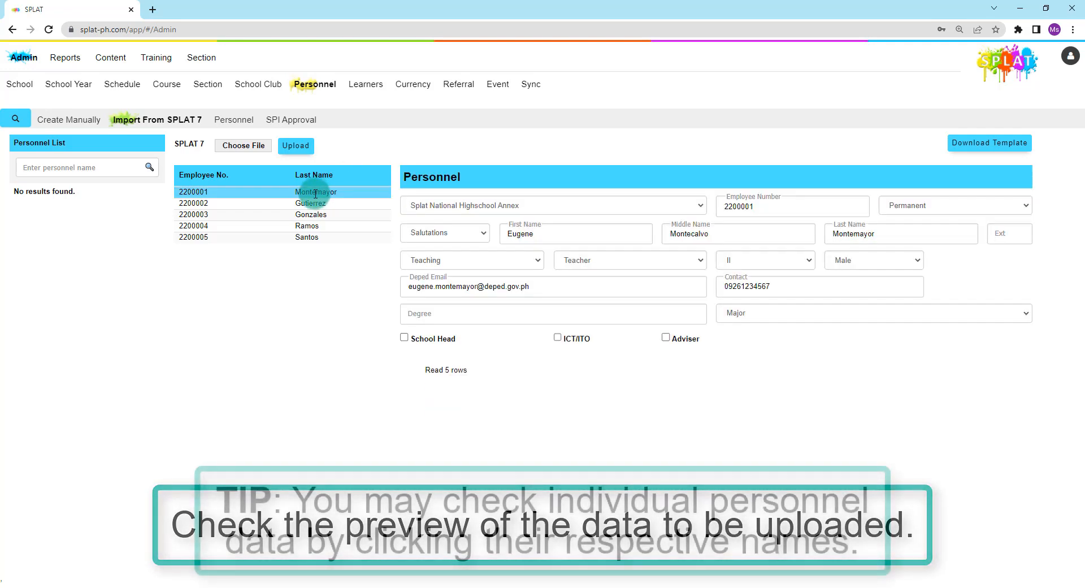
left_click(310, 203)
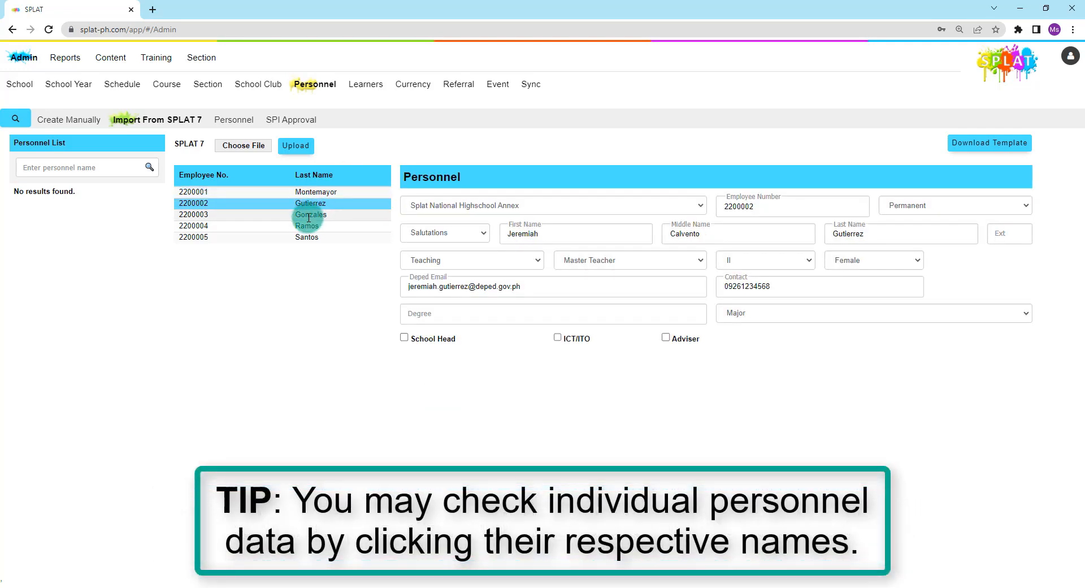
left_click(306, 237)
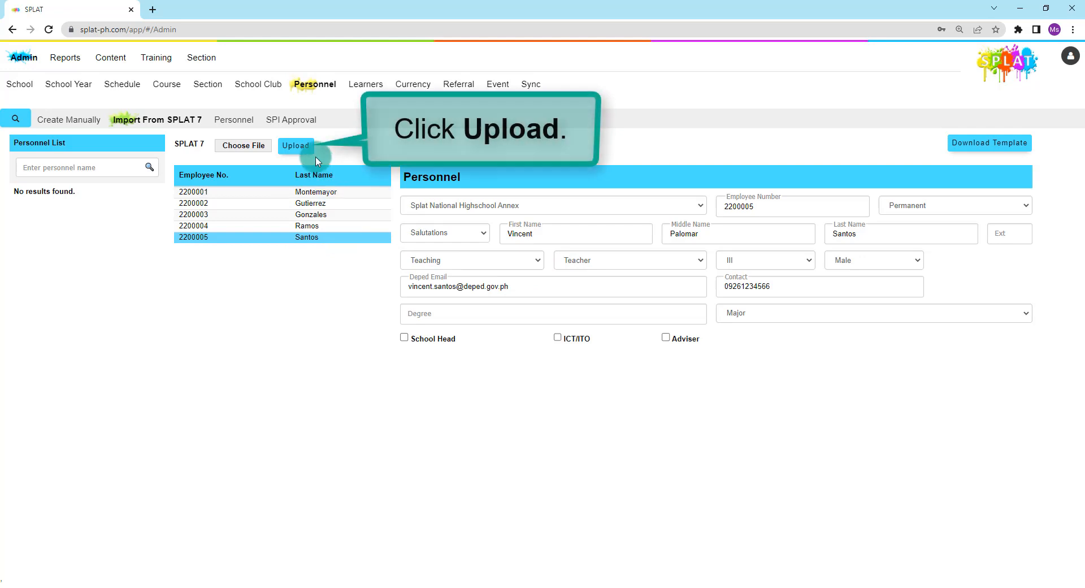
left_click(295, 145)
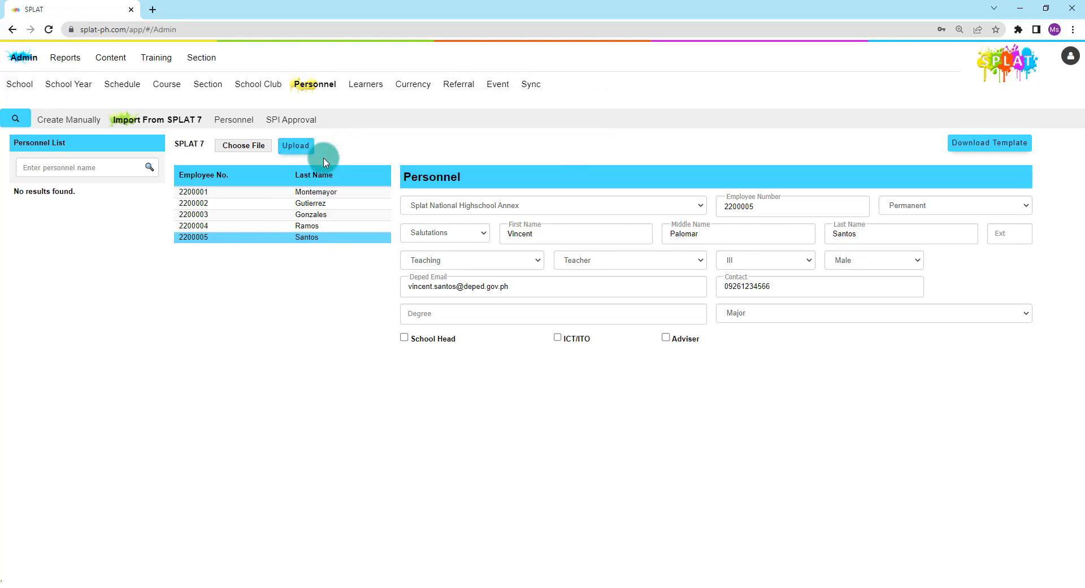
left_click(296, 145)
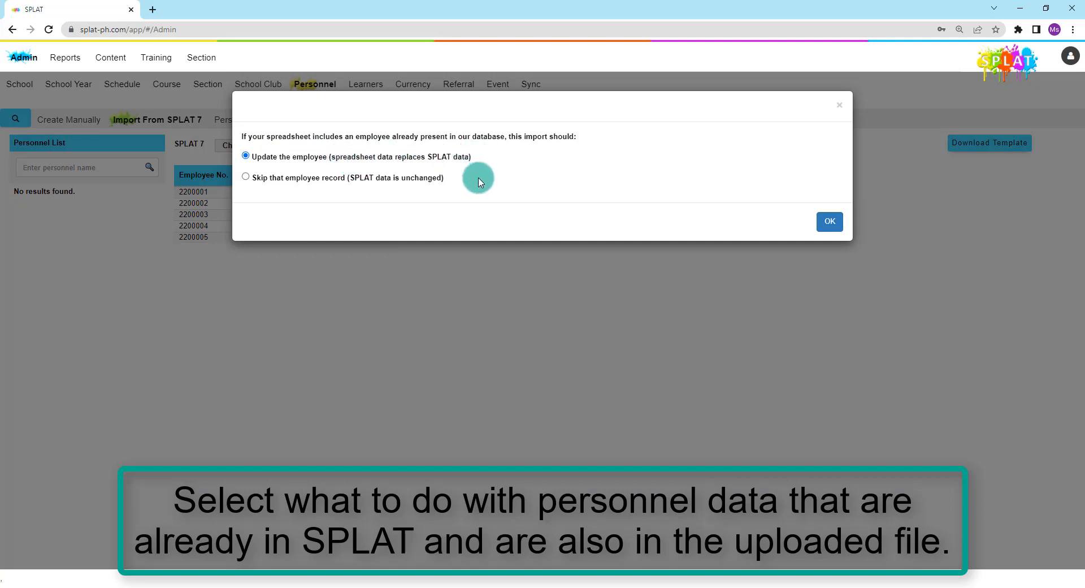
mouse_move(340, 185)
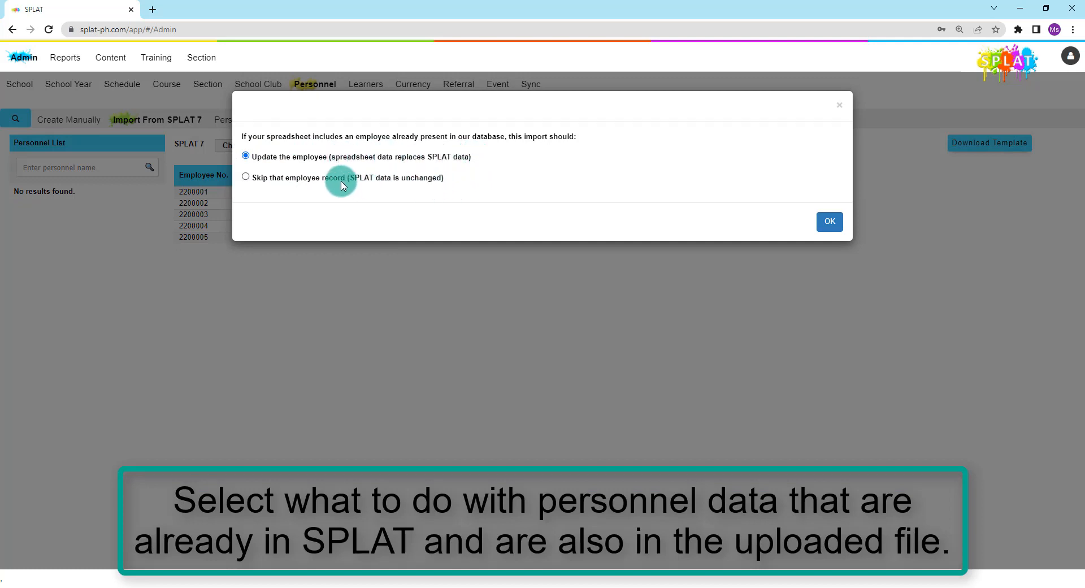
mouse_move(424, 188)
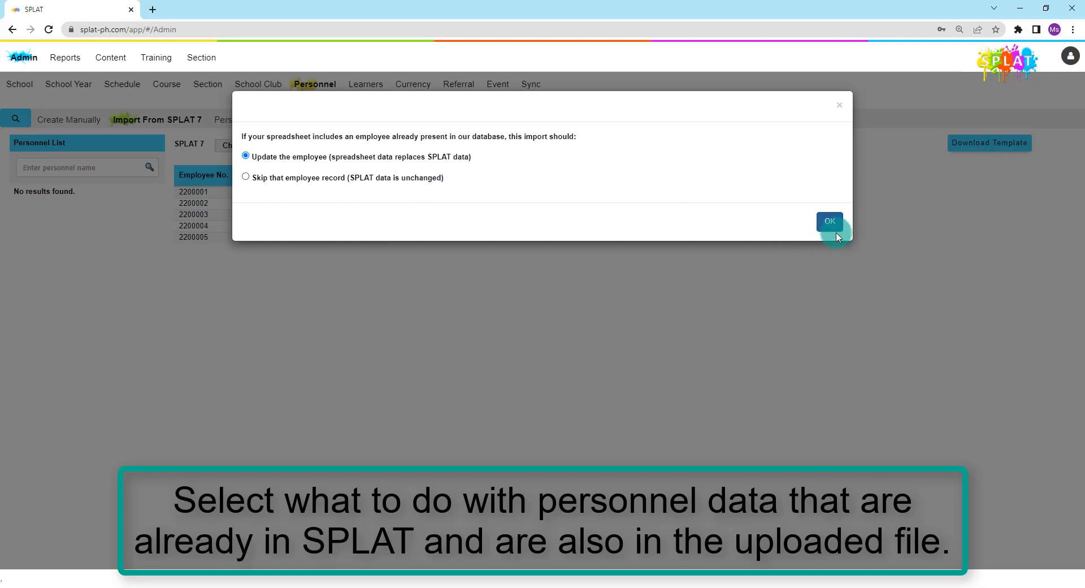
Confirm 'Update the employee' for duplicates and run the five-record import.
left_click(829, 222)
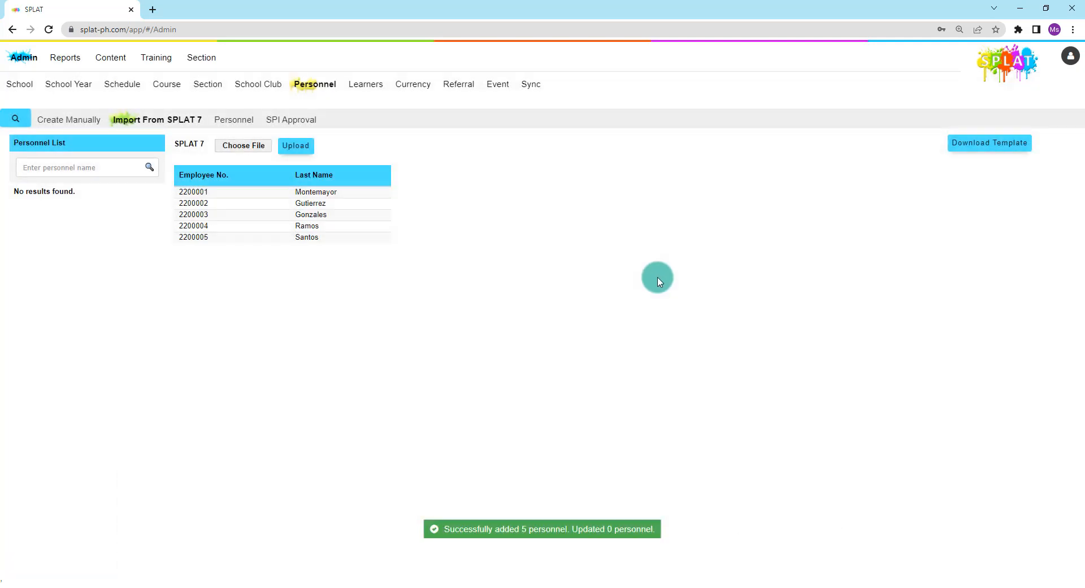
mouse_move(262, 381)
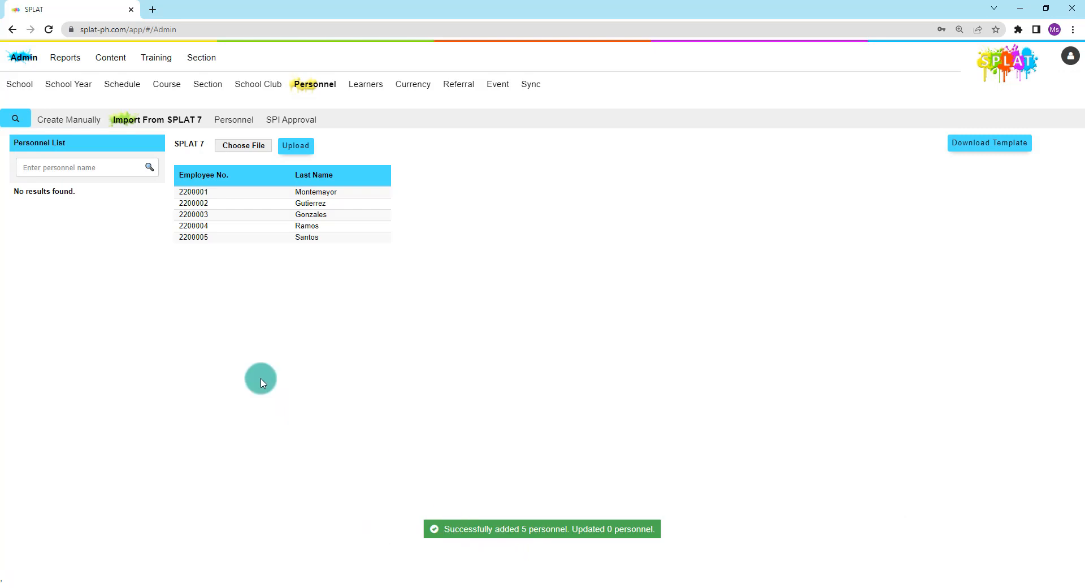
type("2200001")
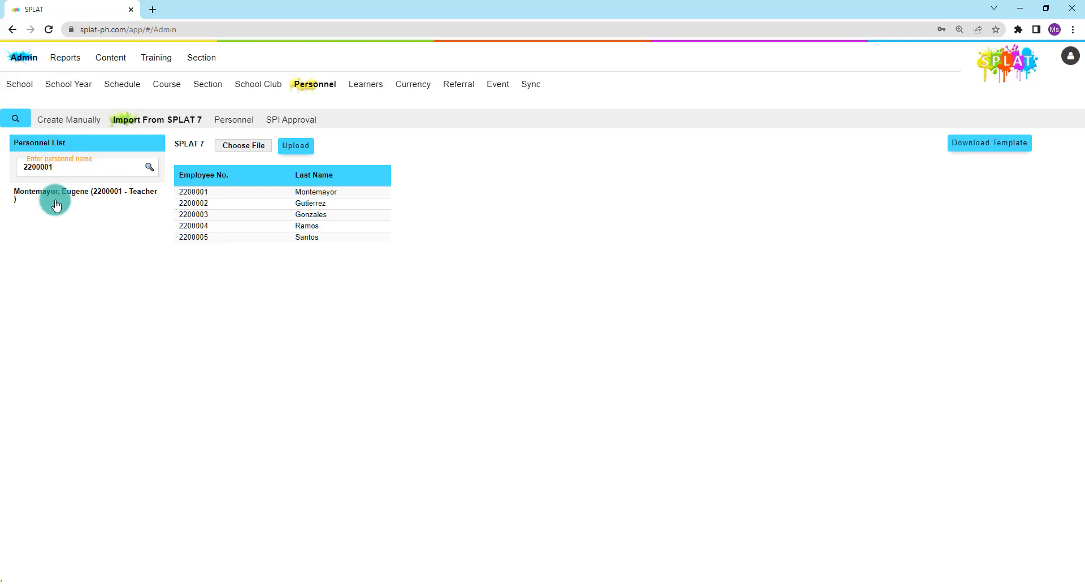
left_click(84, 195)
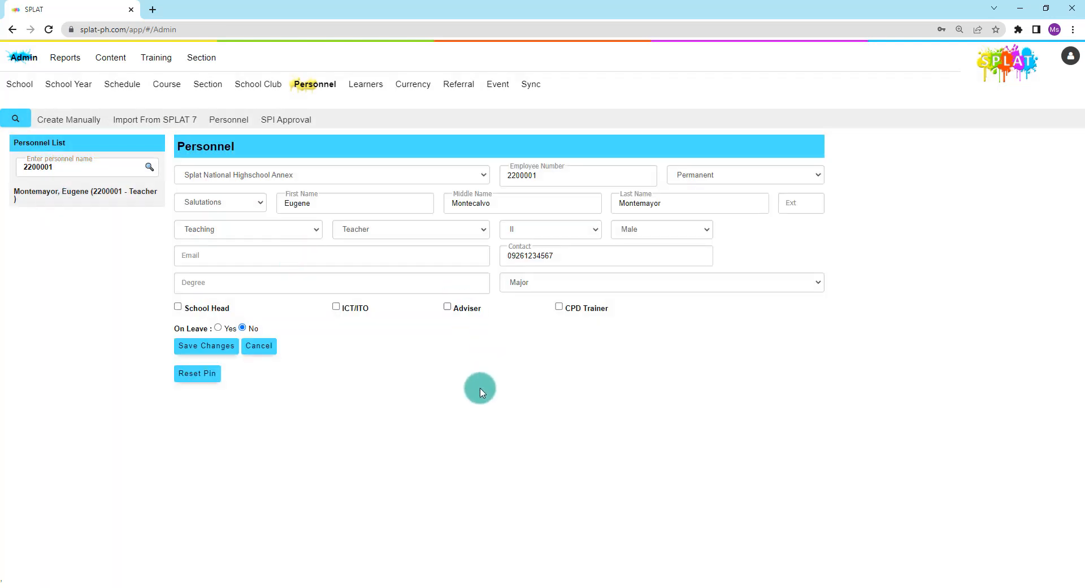